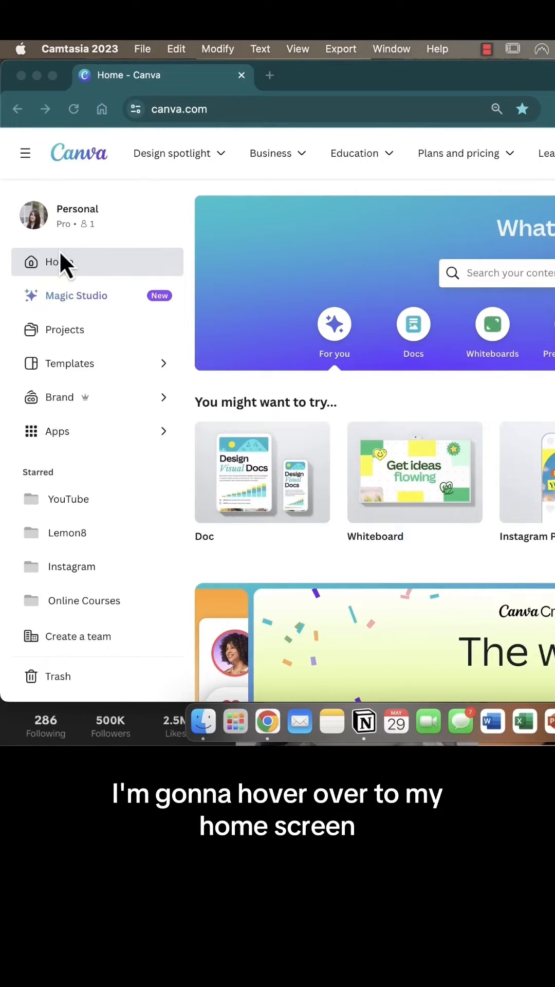
mouse_move(69, 579)
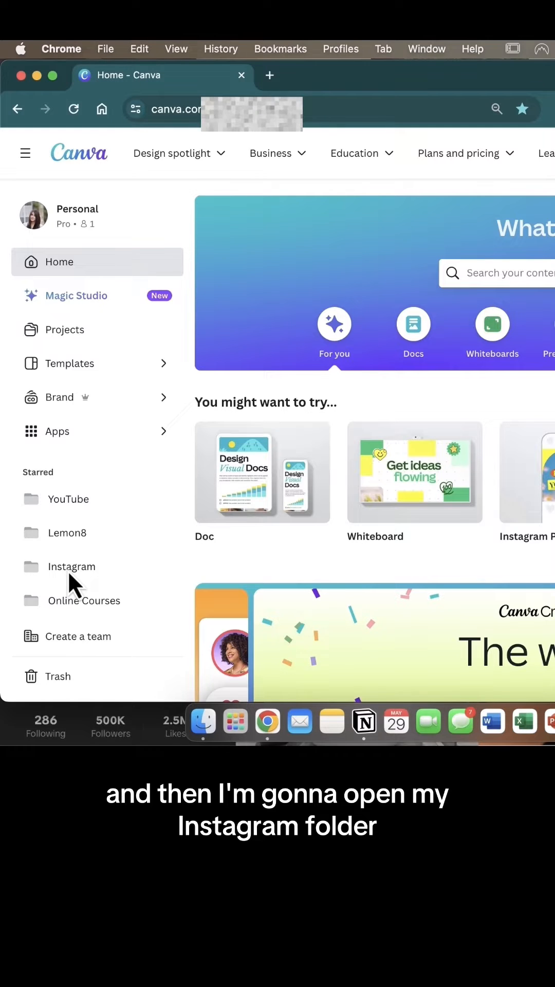
Open the starred Instagram folder from the Canva home sidebar.
click(72, 567)
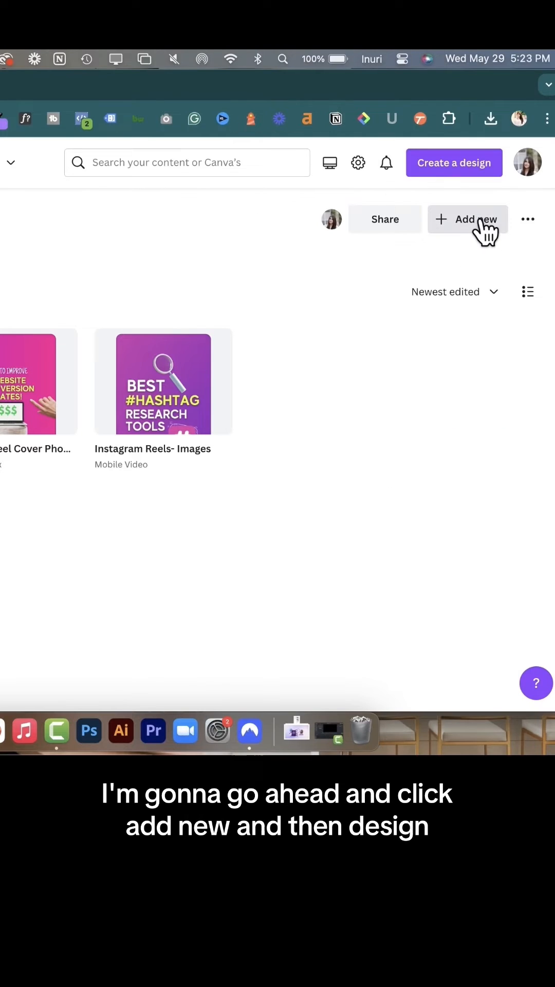
Create a new custom-size design of 1080 × 1920 px in the folder.
click(476, 219)
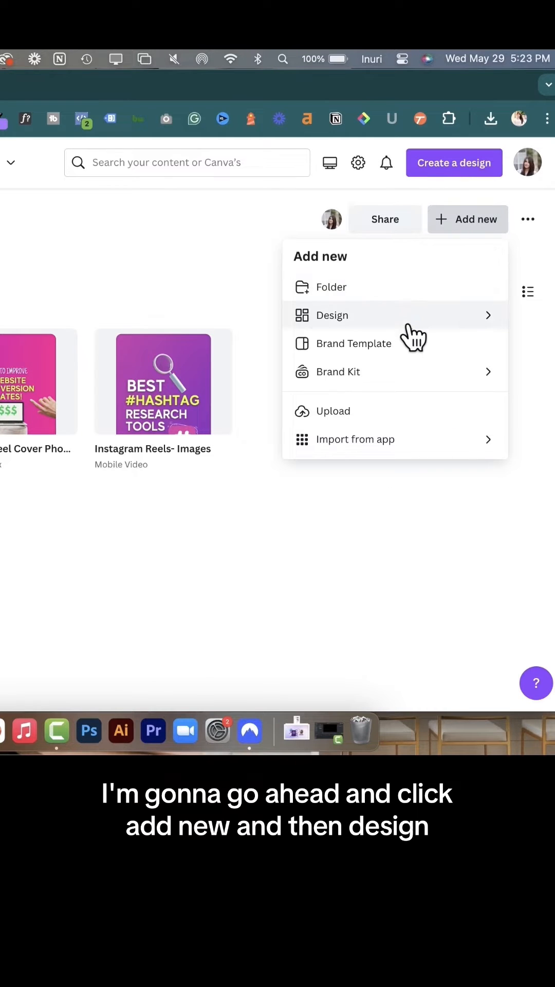
click(333, 314)
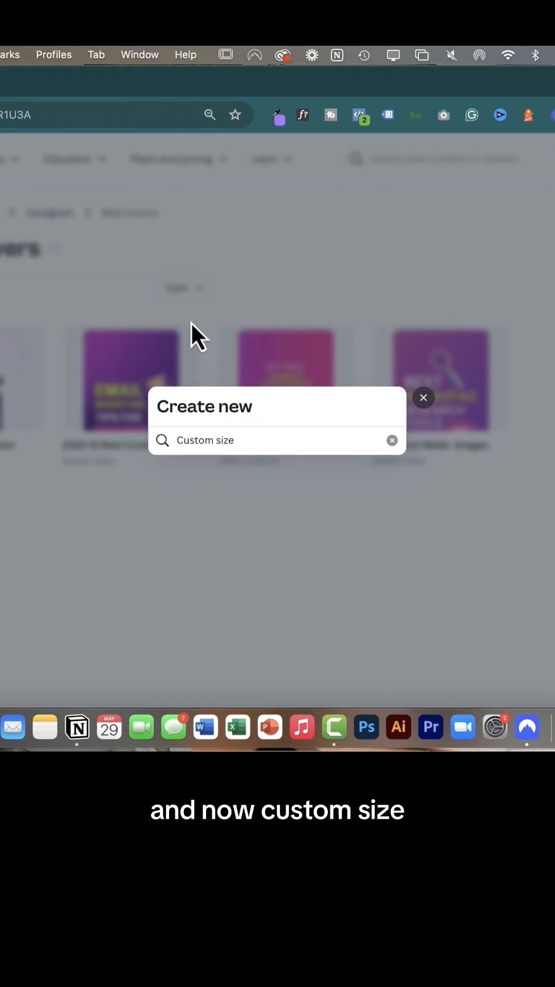
click(214, 440)
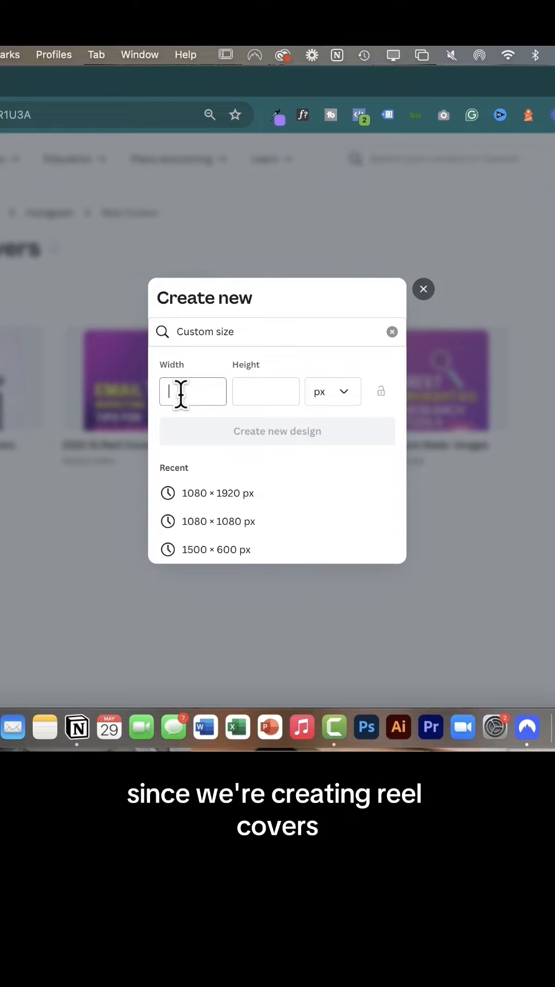
text(108)
click(265, 392)
text(192)
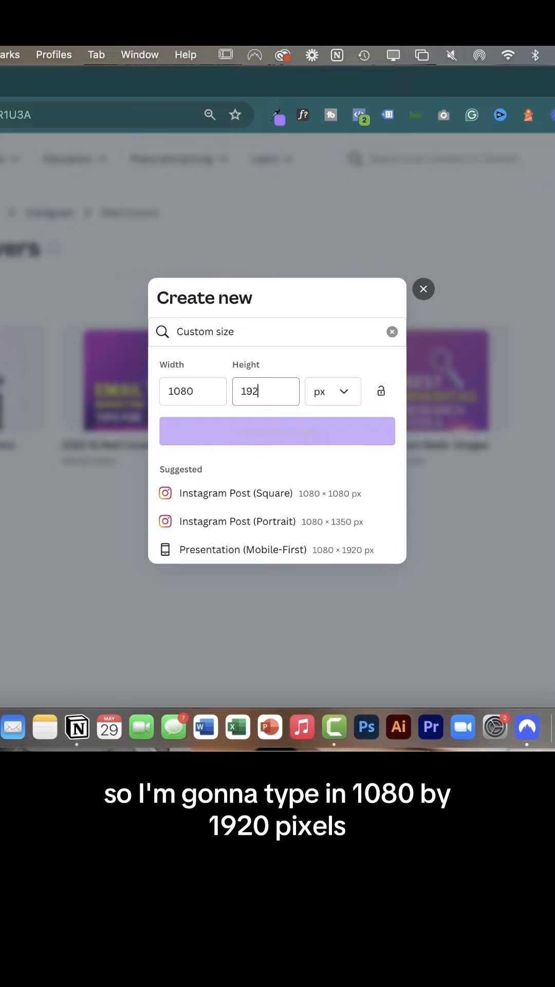
text(0)
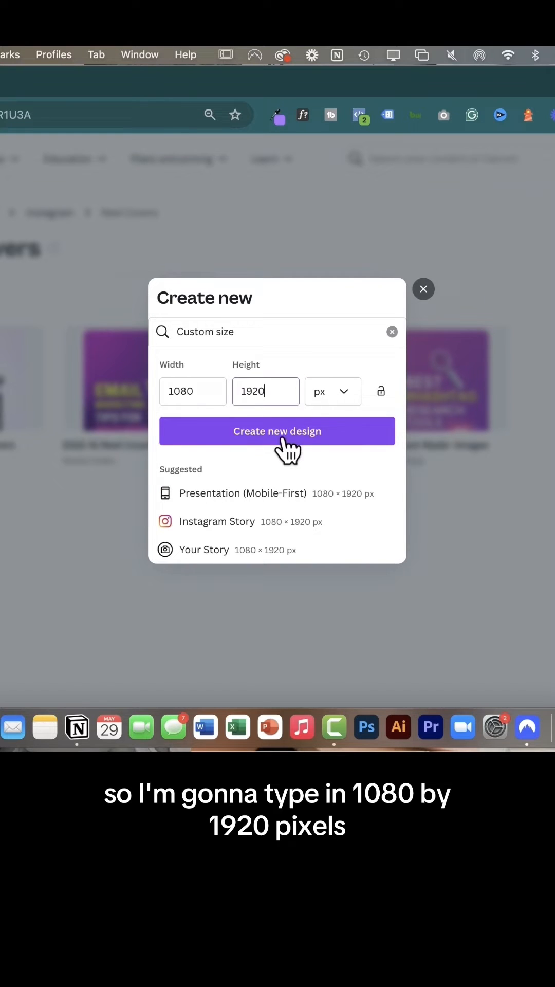
click(276, 431)
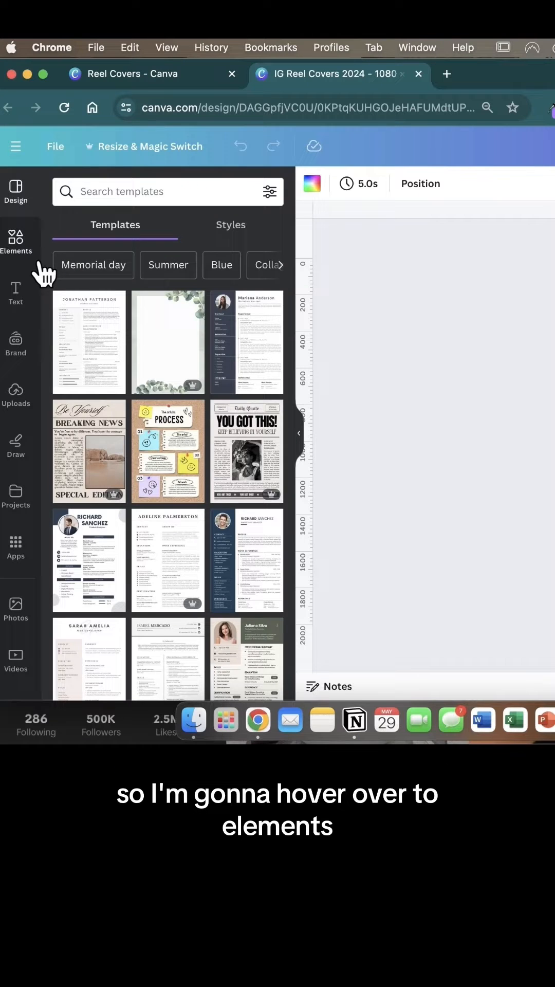
Add a dark blue square about 390 px wide at top-left and duplicate it.
click(15, 242)
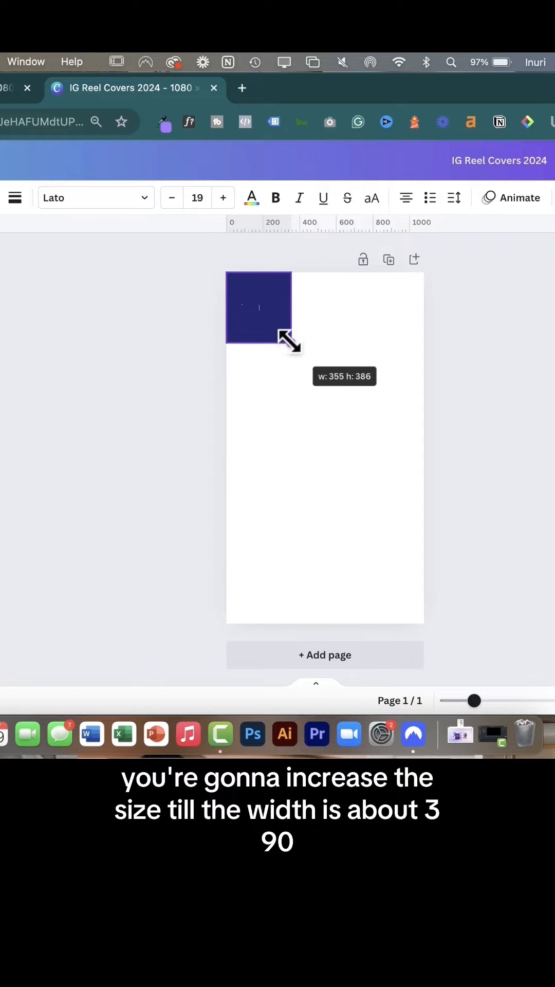
drag(287, 340, 296, 347)
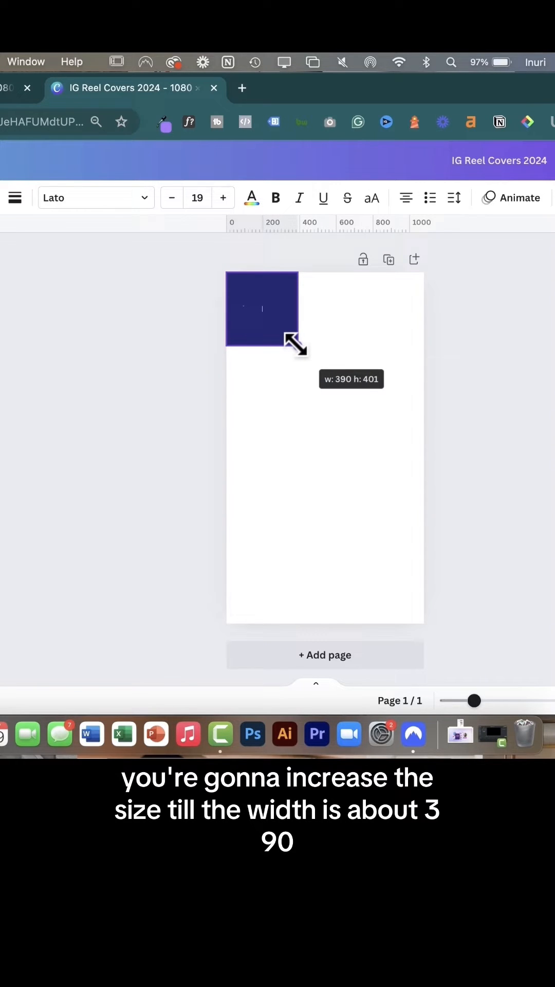
drag(296, 340, 302, 350)
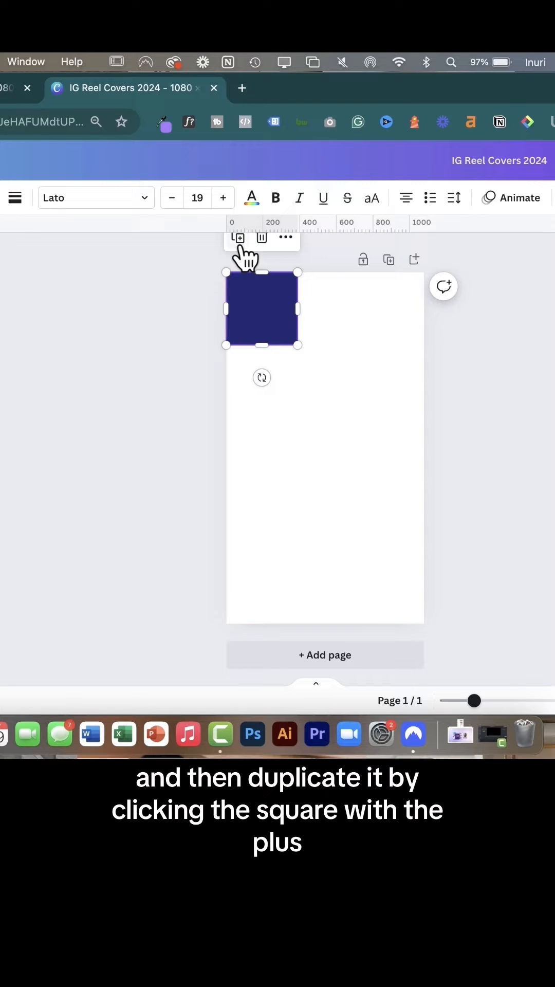
click(238, 237)
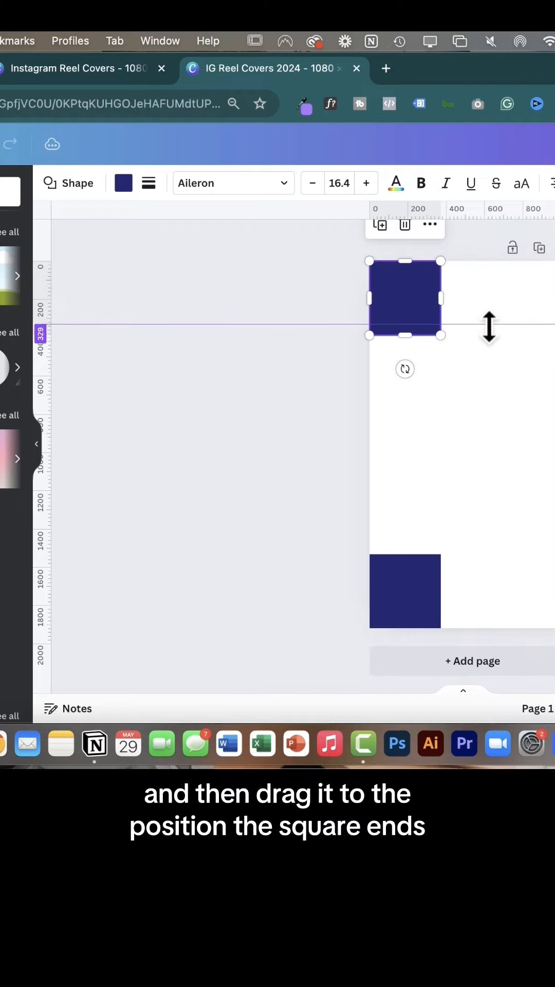
Place horizontal guides on the squares' inner edges and remove the top square.
drag(406, 333, 405, 335)
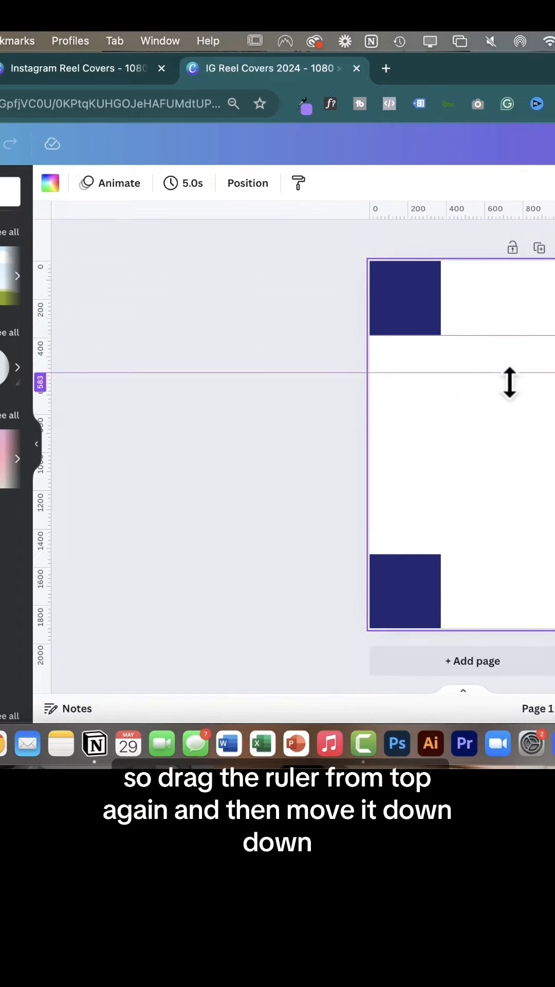
drag(510, 382, 523, 554)
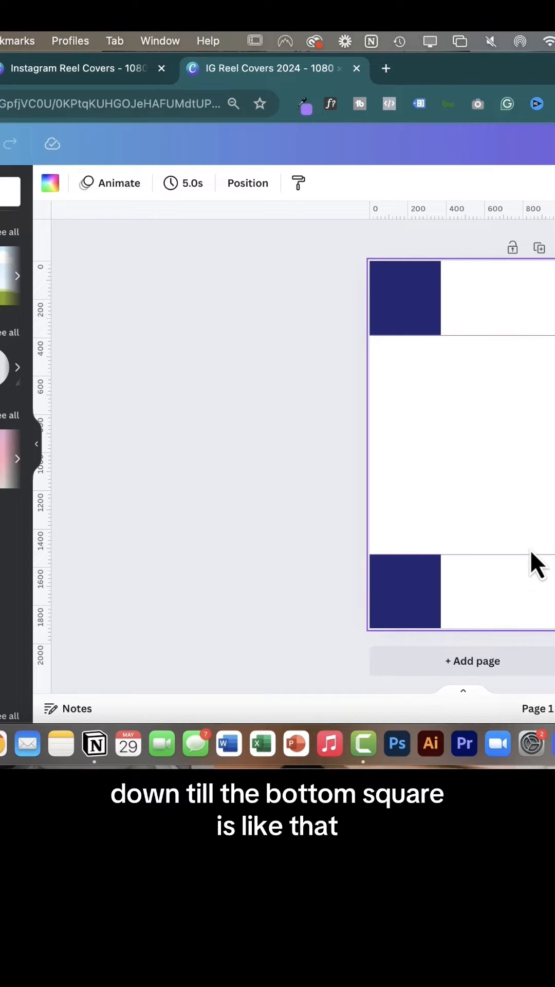
click(405, 297)
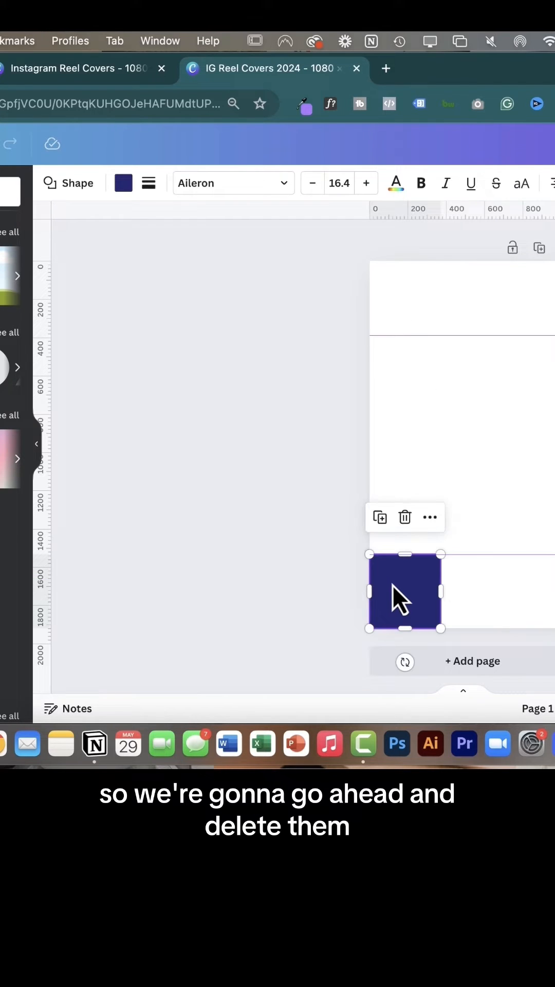
Remove the bottom square and add vertical guides at the left and right safe-zone edges.
click(405, 517)
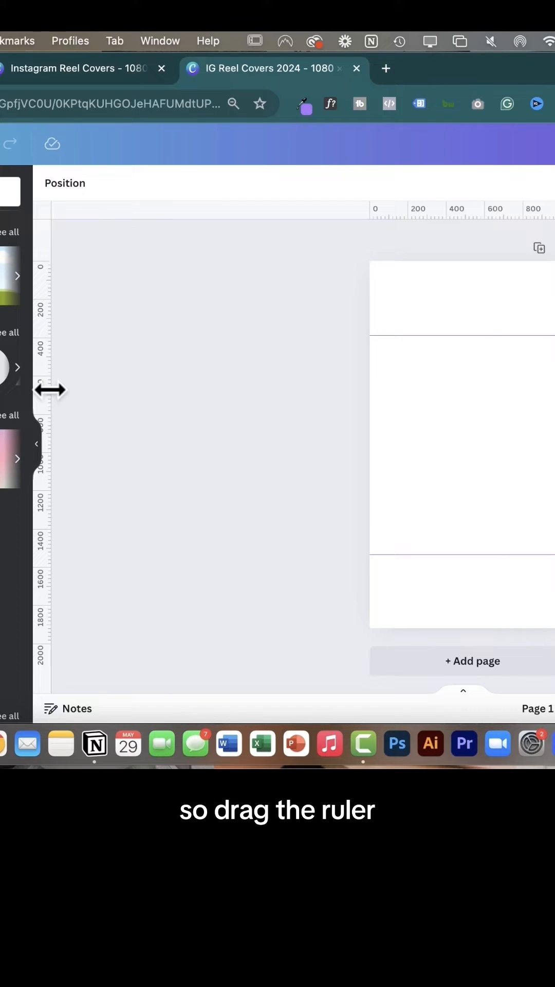
drag(51, 391, 374, 402)
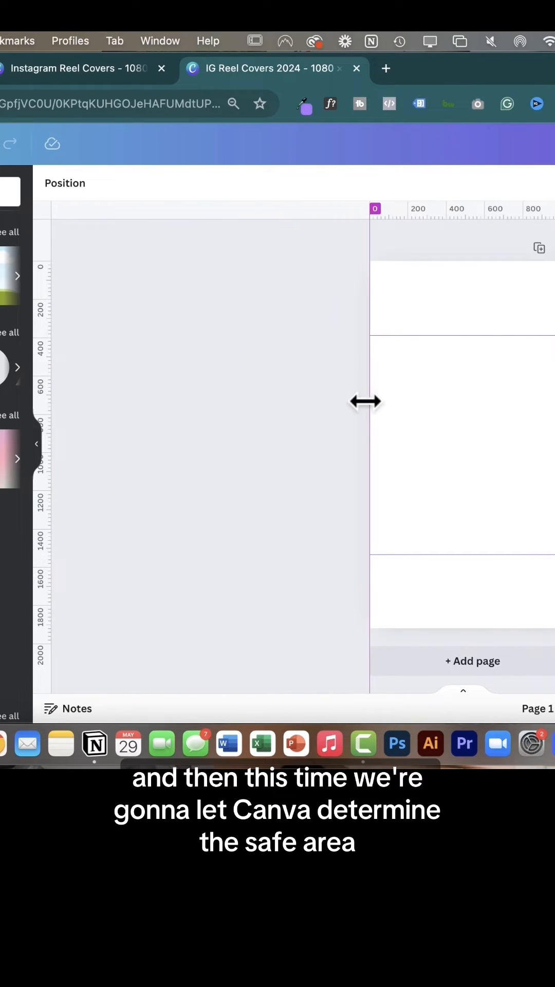
drag(367, 402, 393, 398)
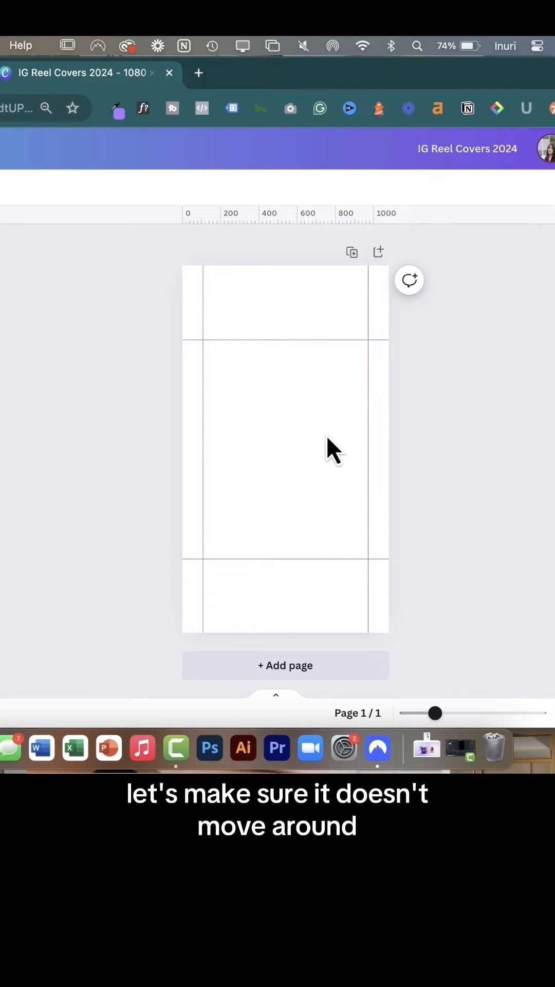
Lock the four safe-zone guides via File > Settings.
click(68, 155)
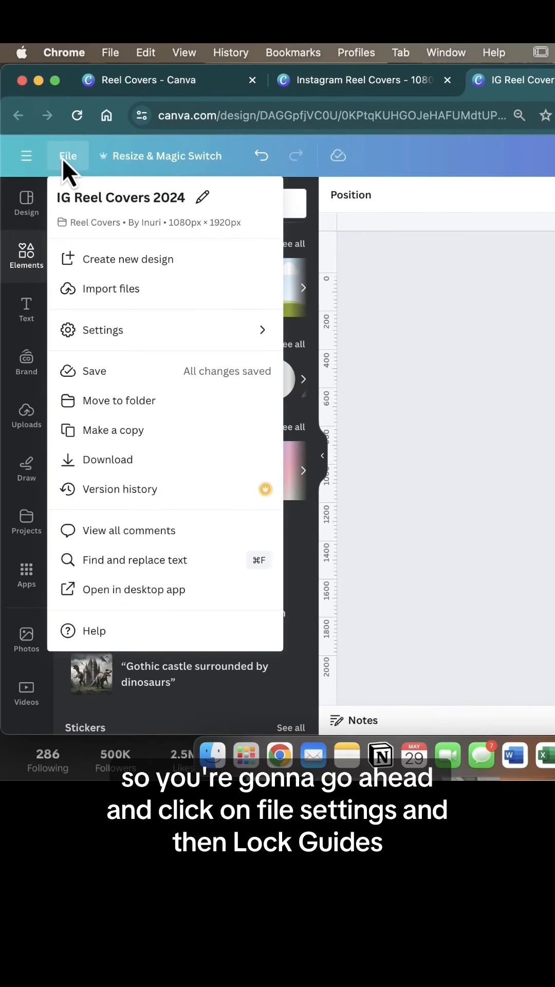
click(105, 330)
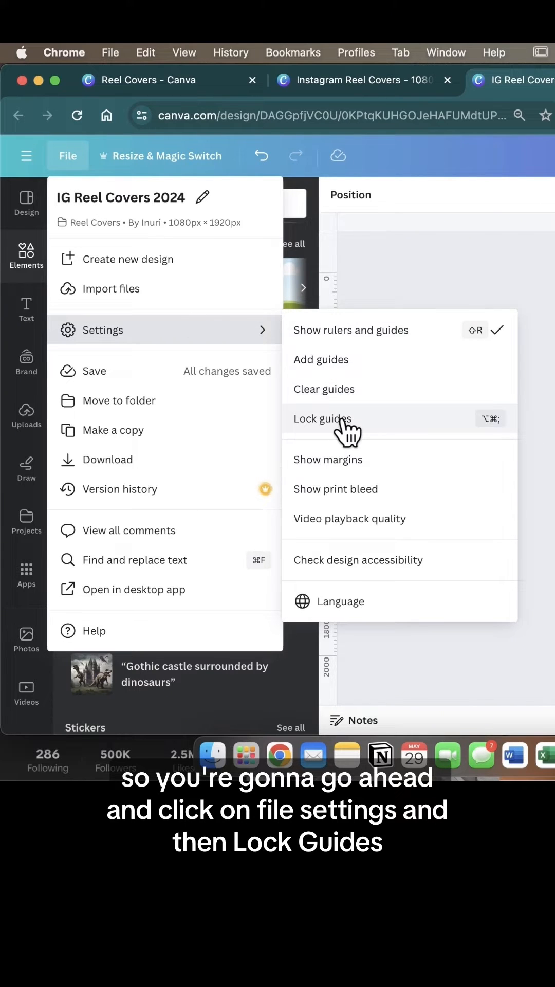
click(323, 419)
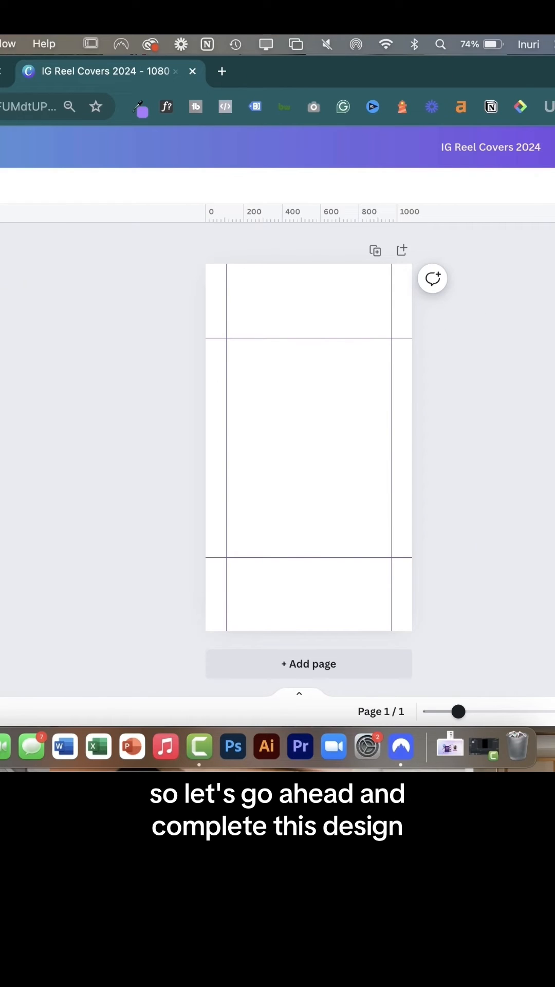
Set the purple gradient image as a toned-down background and add the title and graphics.
click(308, 450)
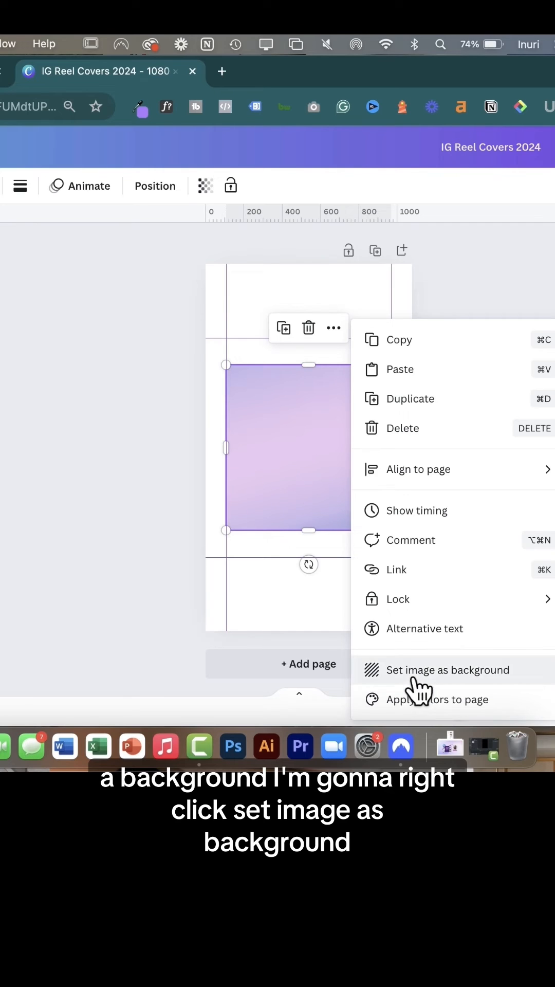
click(454, 669)
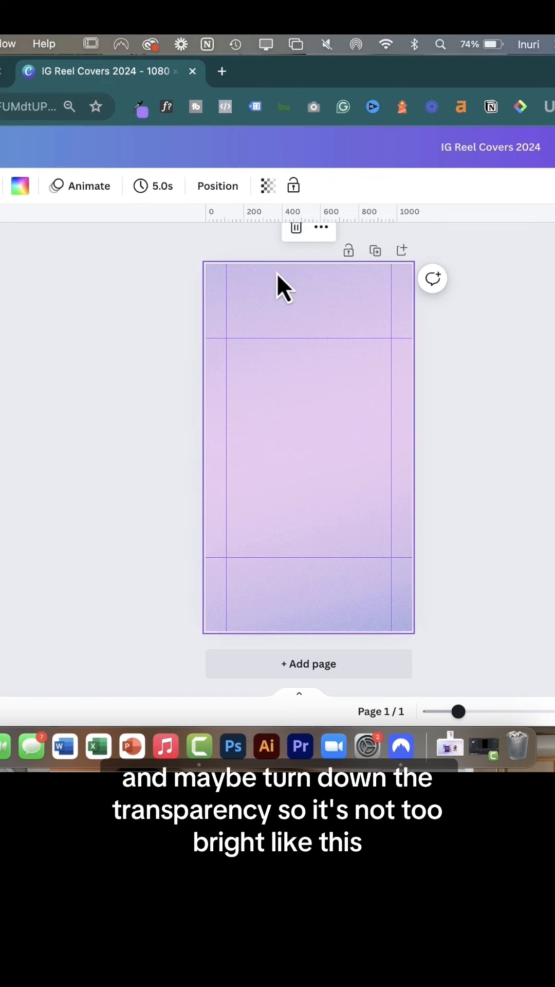
click(267, 185)
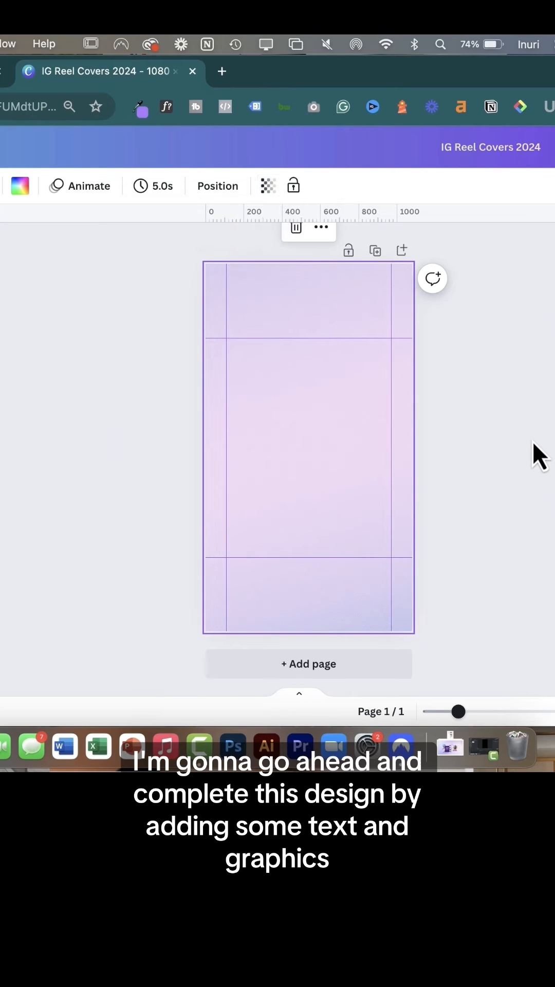
click(264, 531)
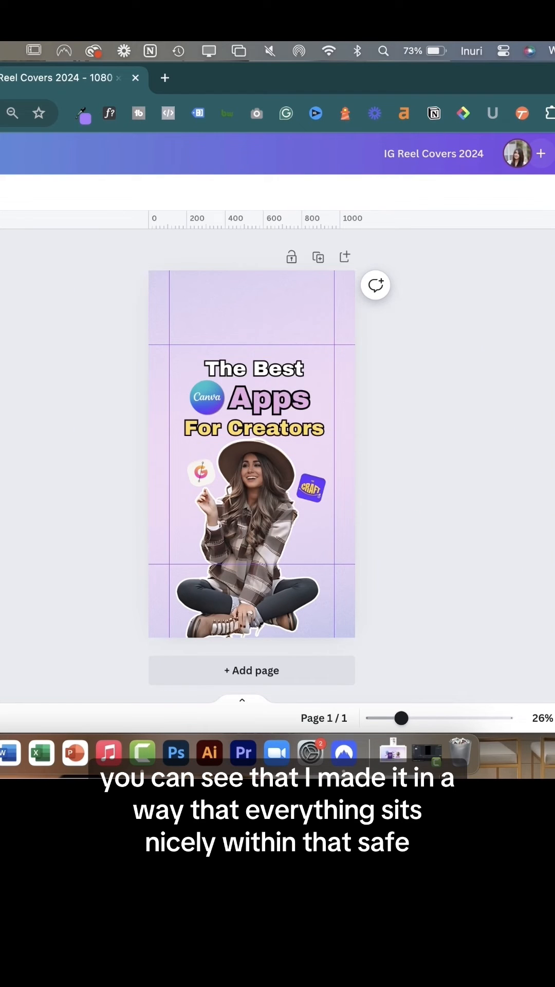
click(513, 153)
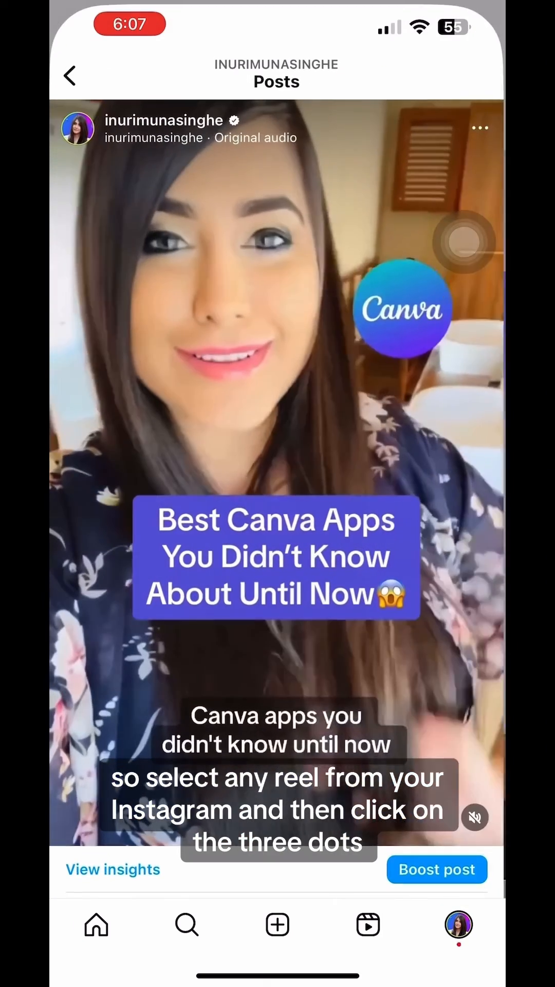
Edit the reel's cover and choose the Canva design from the camera roll.
click(480, 129)
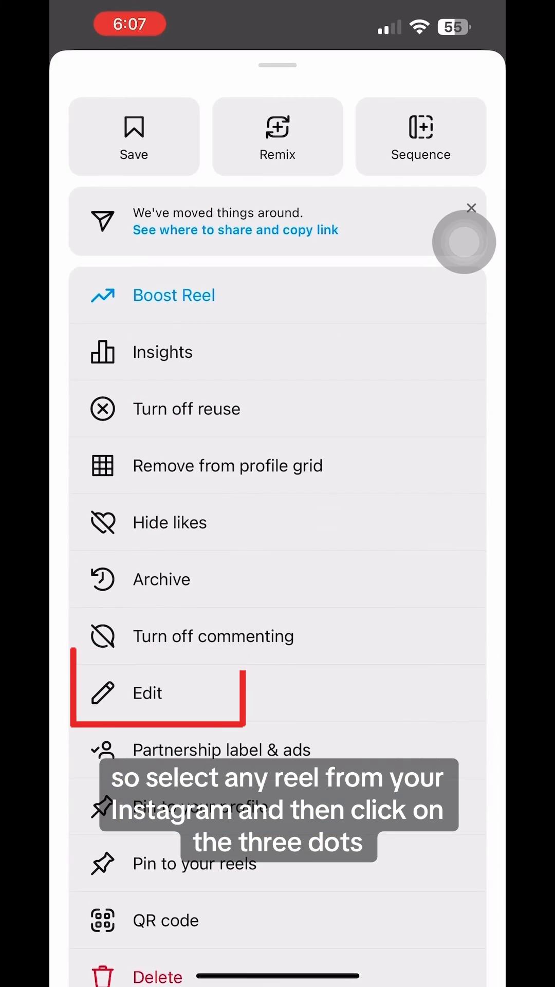
click(146, 692)
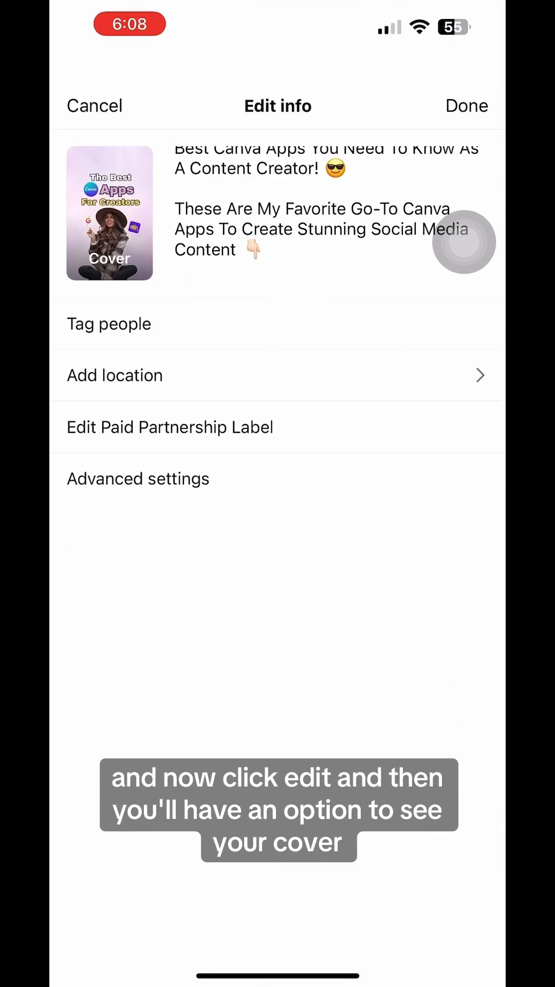
click(109, 213)
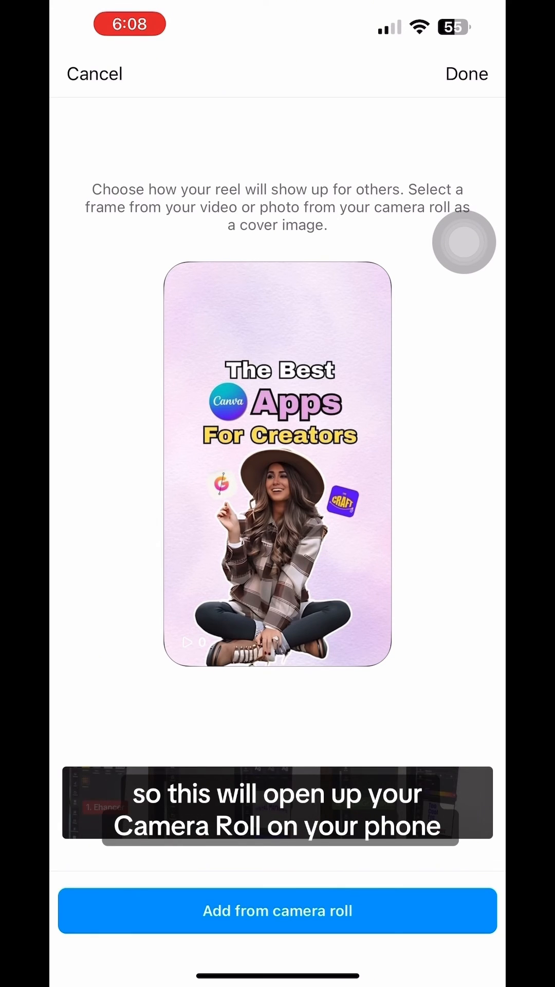
click(277, 910)
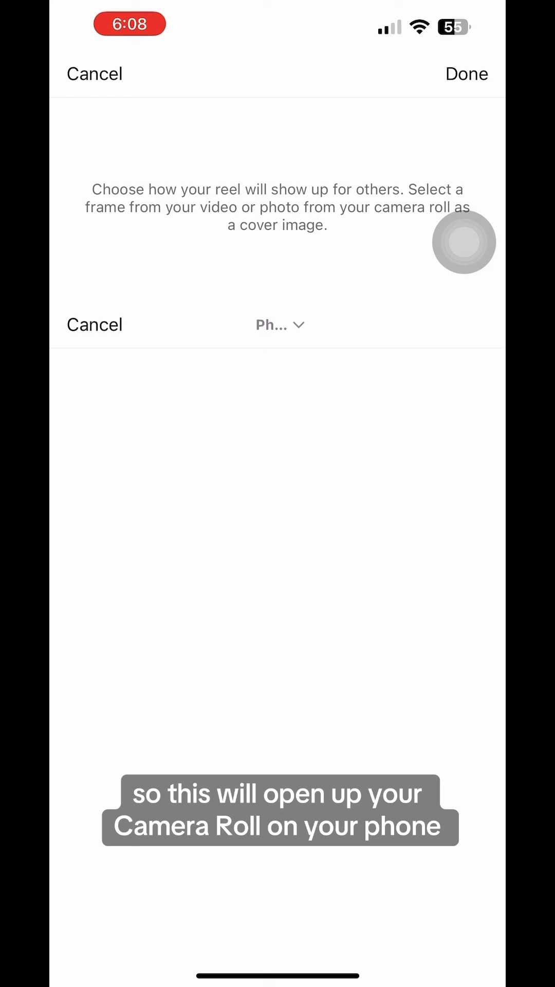
click(280, 325)
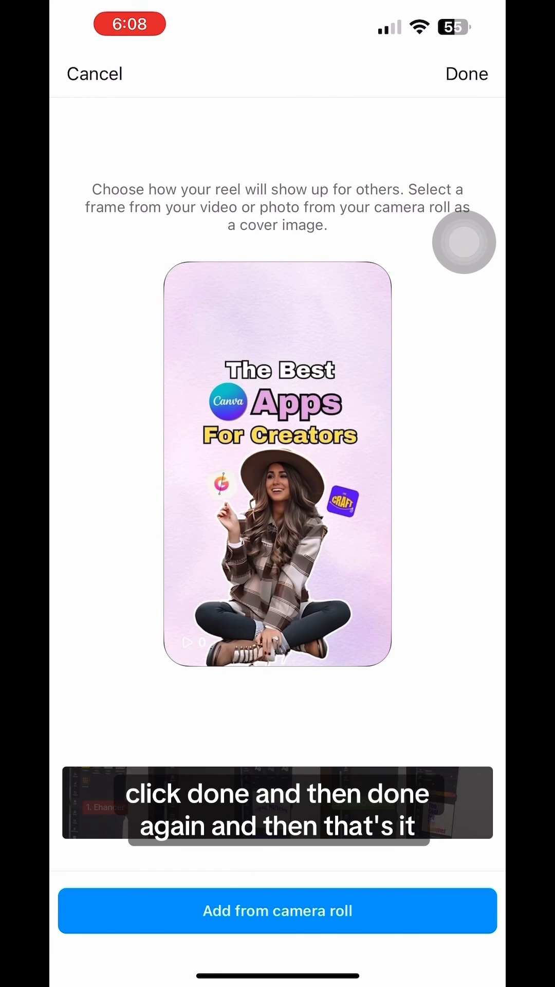
Confirm the new cover and save the reel's edits.
click(467, 74)
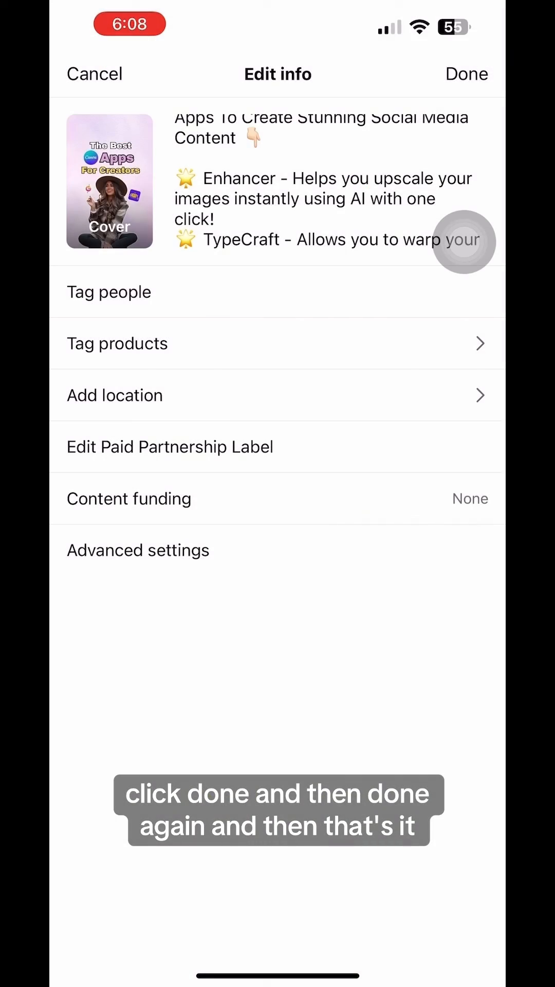
click(467, 74)
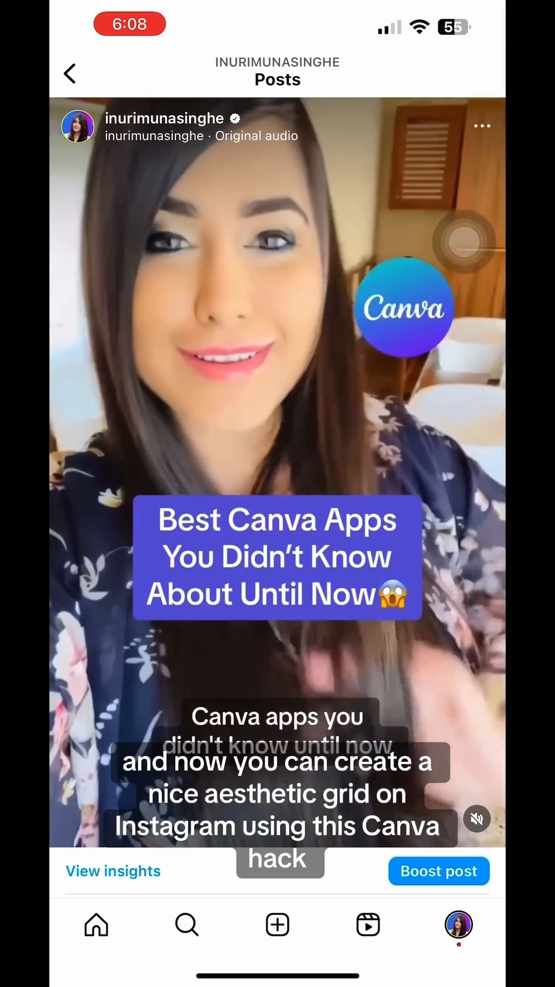